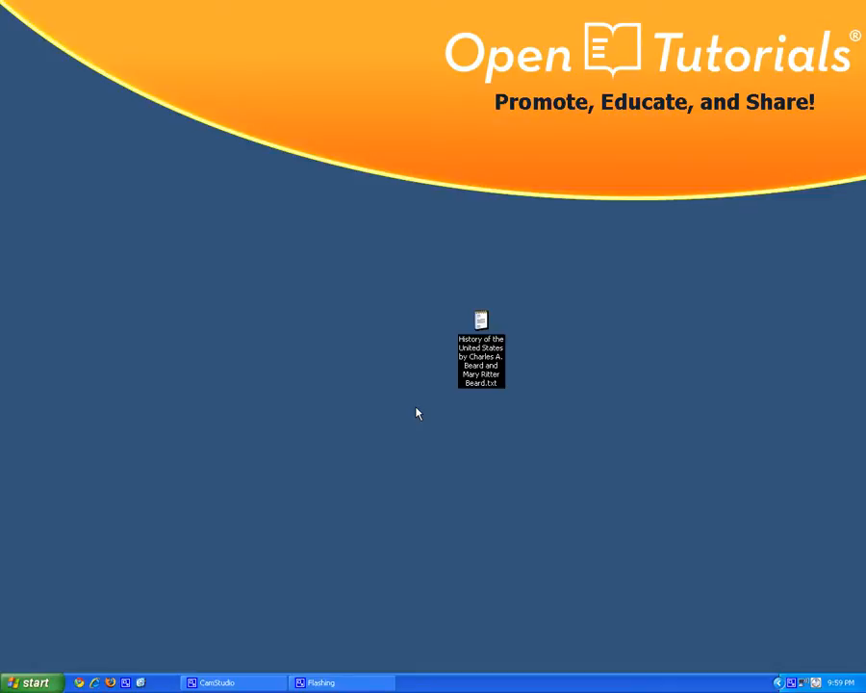
{"action": "mouse_move", "coordinate": [423, 275]}
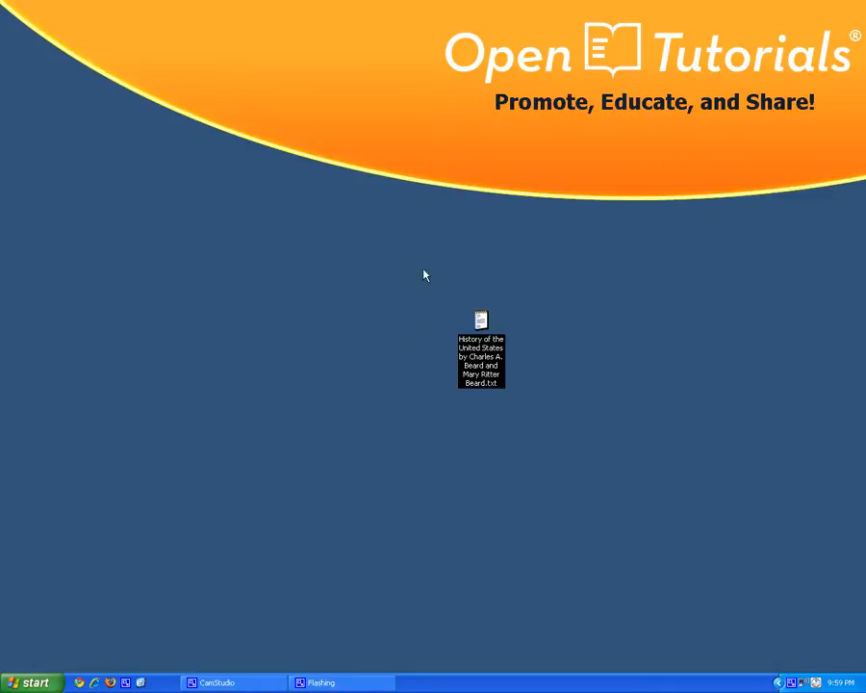
{"action": "mouse_move", "coordinate": [443, 356]}
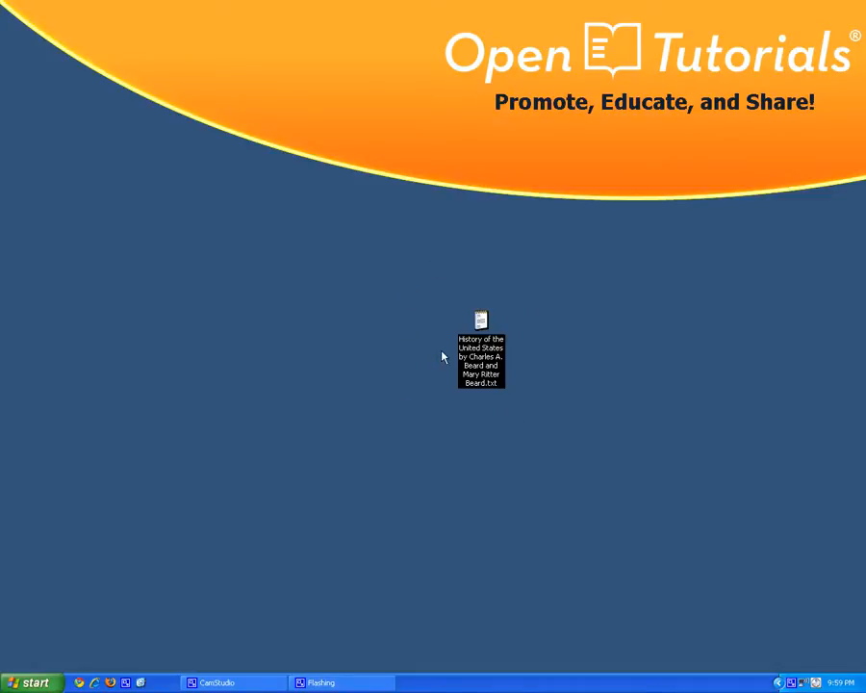
{"action": "mouse_move", "coordinate": [497, 408]}
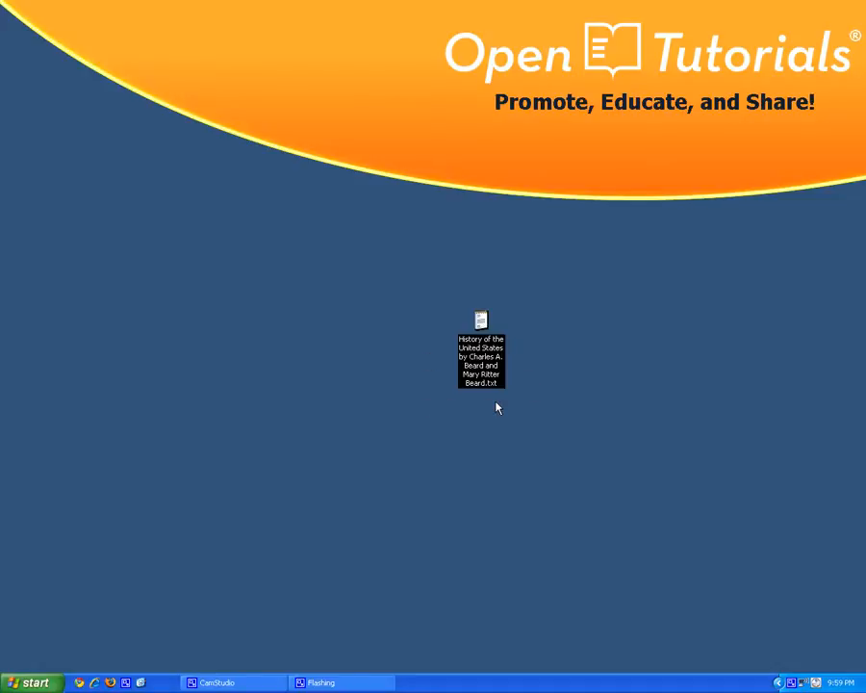
{"action": "mouse_move", "coordinate": [587, 350]}
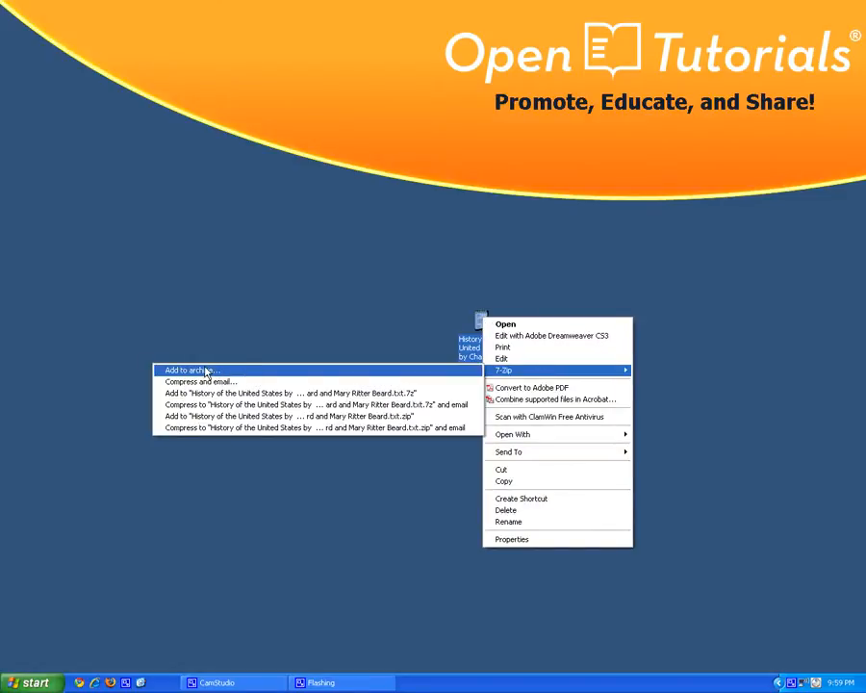
{"action": "left_click", "coordinate": [193, 369]}
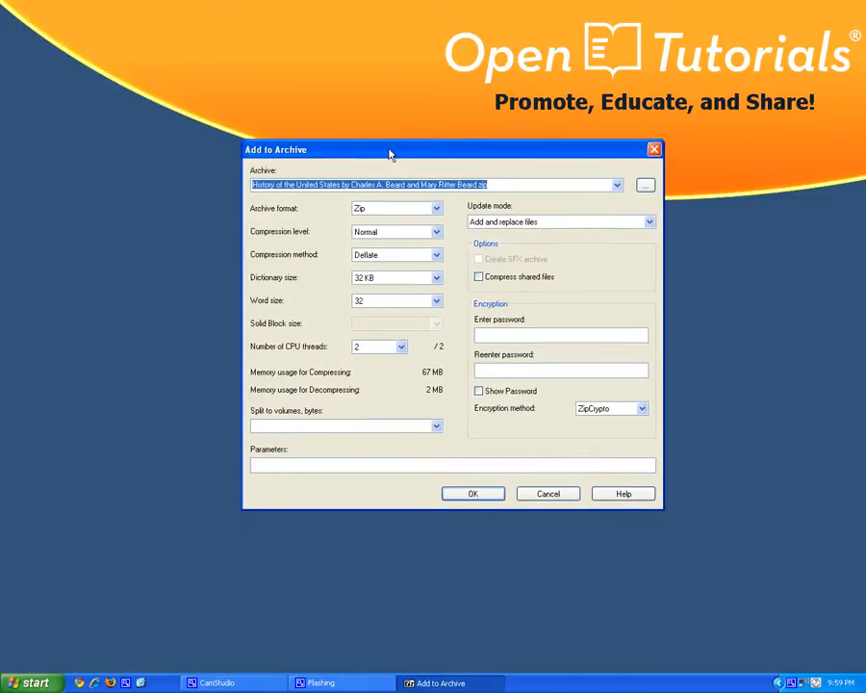
{"action": "left_click", "coordinate": [435, 208]}
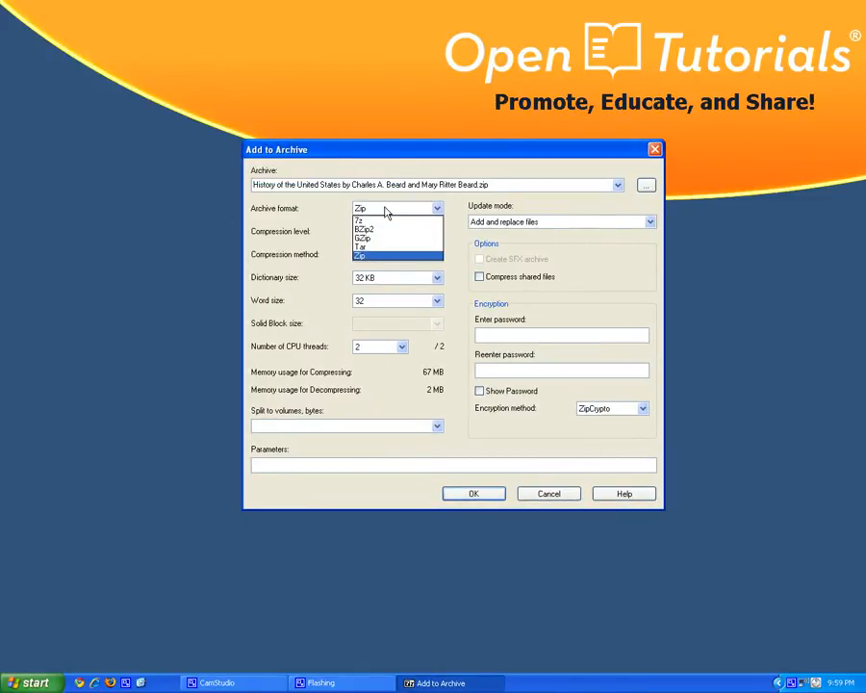
{"action": "left_click", "coordinate": [360, 254]}
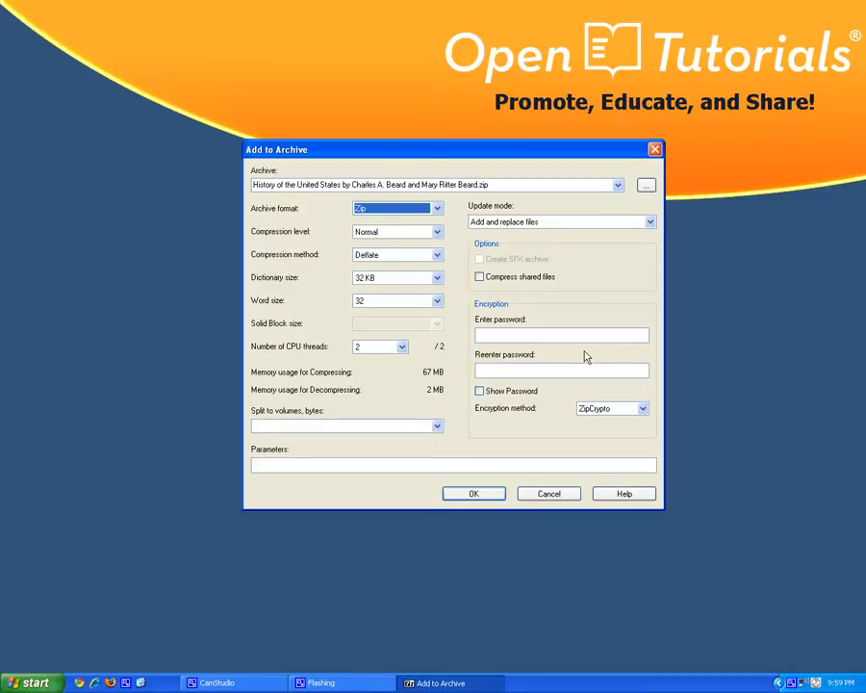
{"action": "mouse_move", "coordinate": [485, 322]}
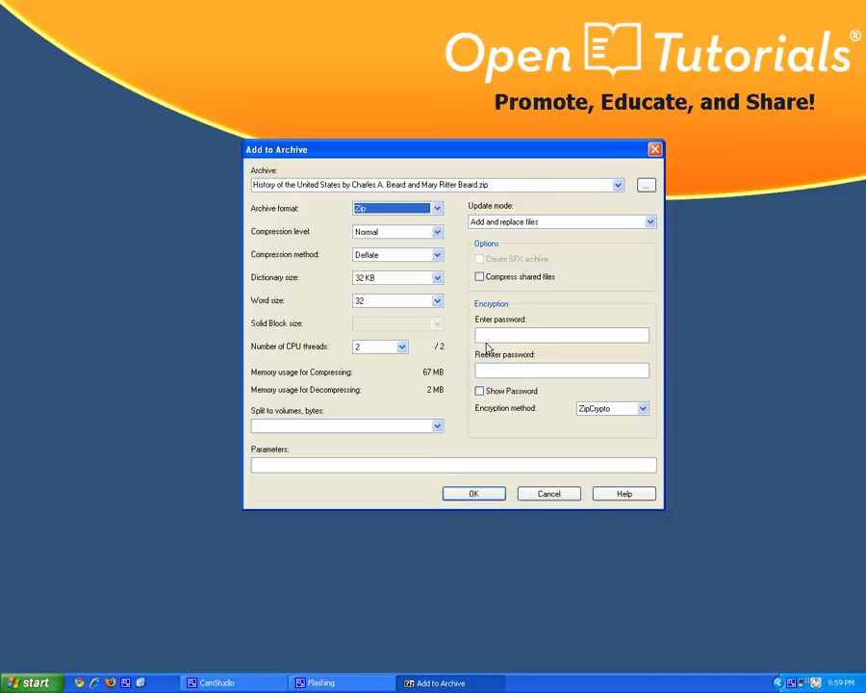
{"action": "left_click", "coordinate": [479, 391]}
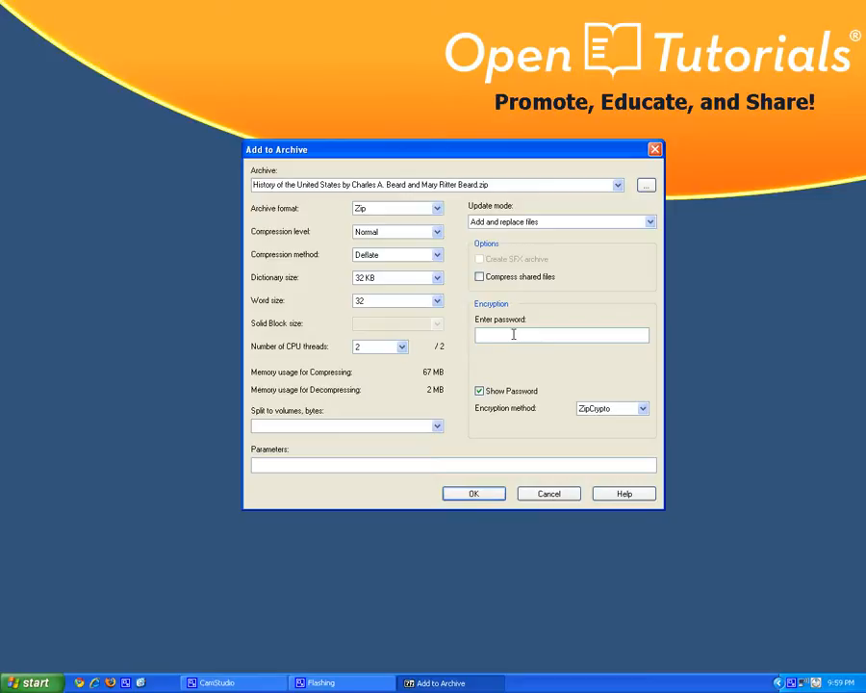
{"action": "type", "text": "obl"}
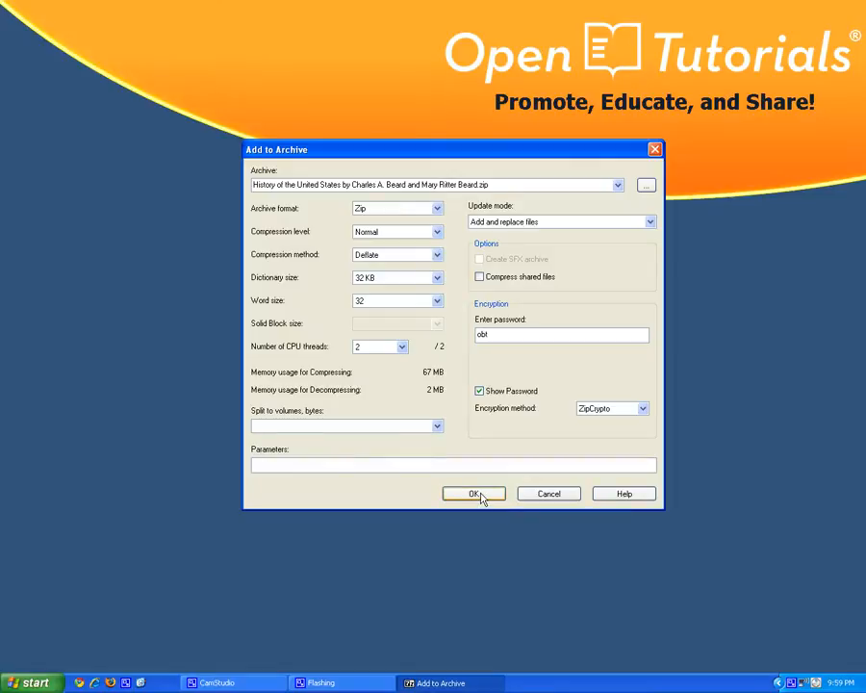
{"action": "left_click", "coordinate": [474, 492]}
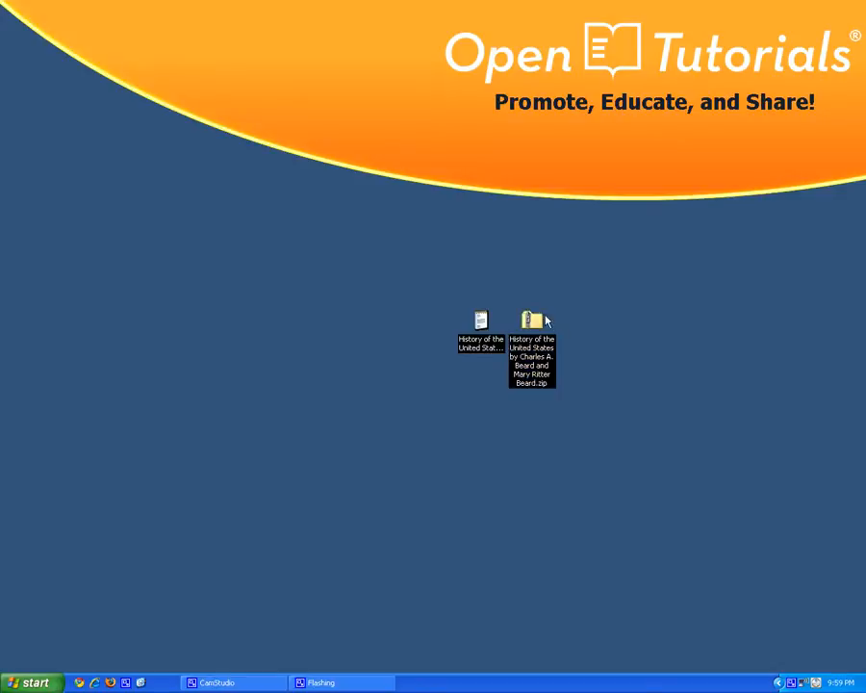
{"action": "mouse_move", "coordinate": [510, 300]}
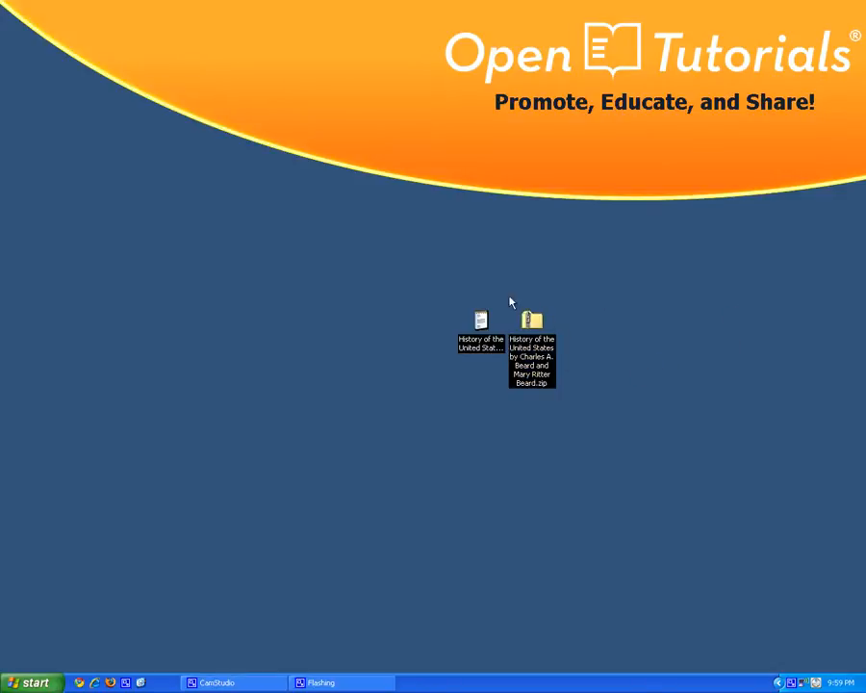
Step: Enter the zip, supply the password, and view the history text file's contents
{"action": "left_click", "coordinate": [532, 323]}
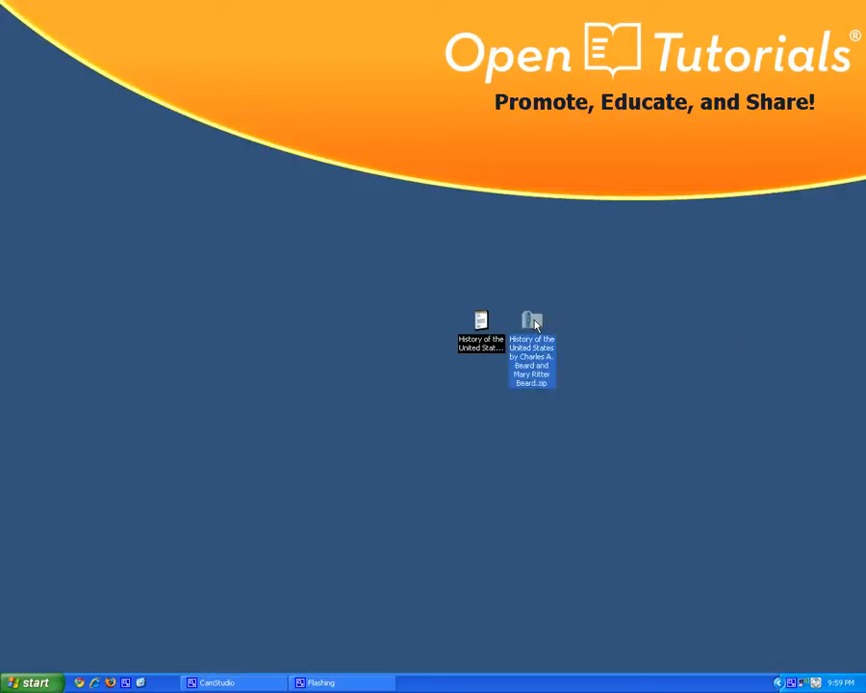
{"action": "double_click", "coordinate": [532, 322]}
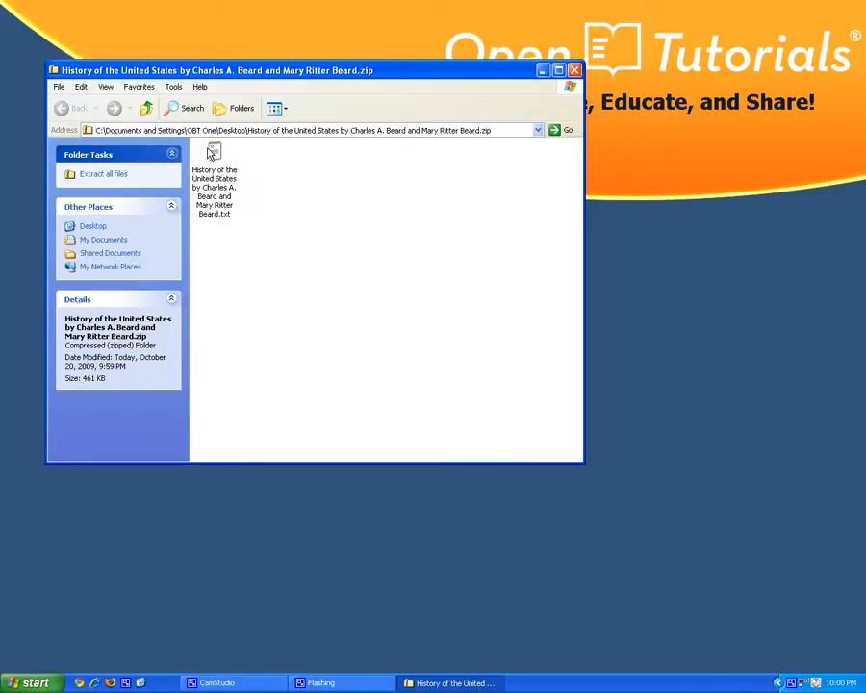
{"action": "double_click", "coordinate": [213, 164]}
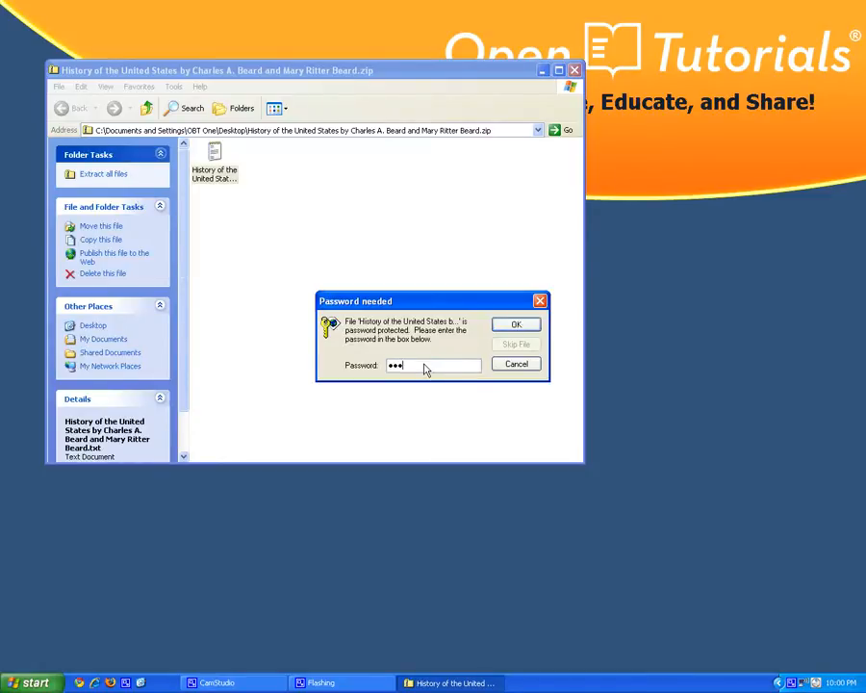
{"action": "left_click", "coordinate": [516, 323]}
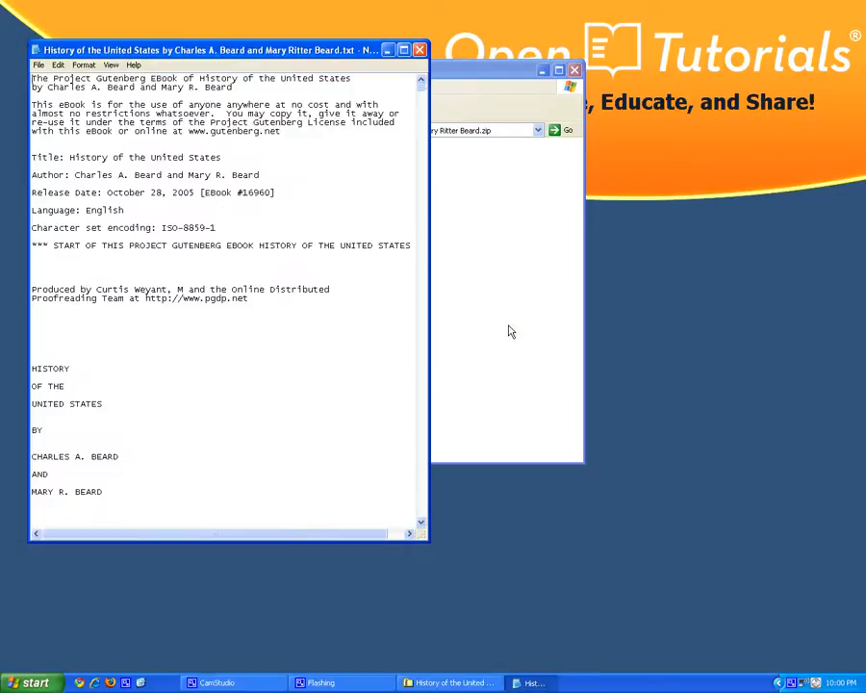